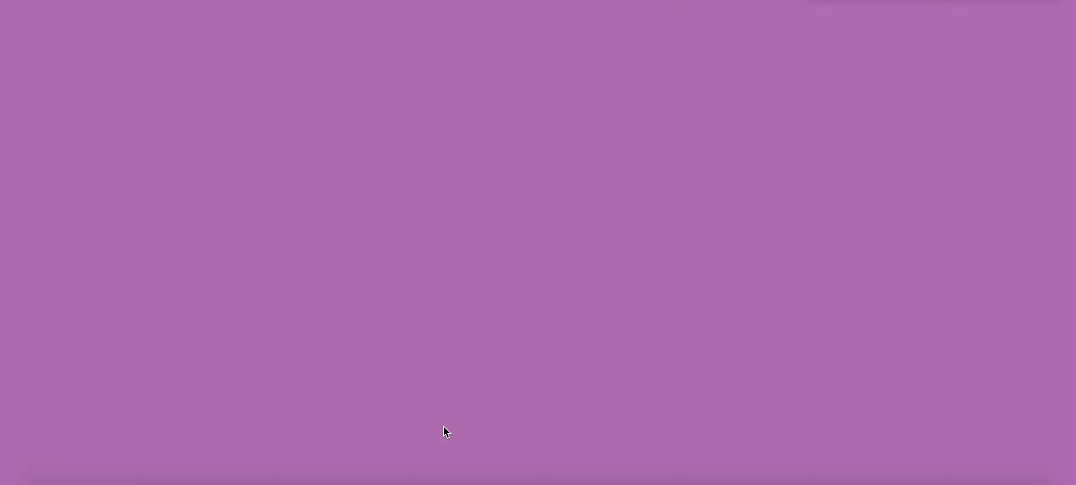
mouse_move(441, 434)
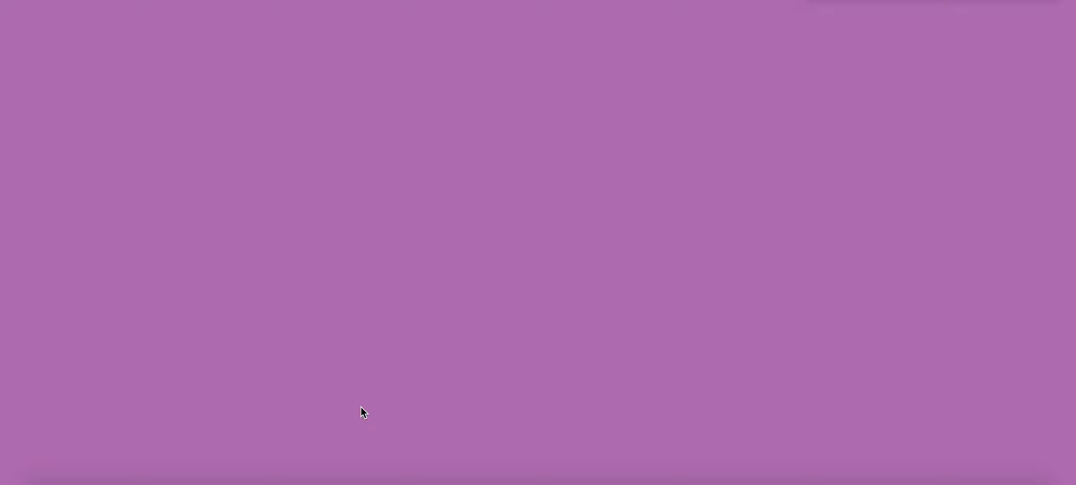
mouse_move(353, 415)
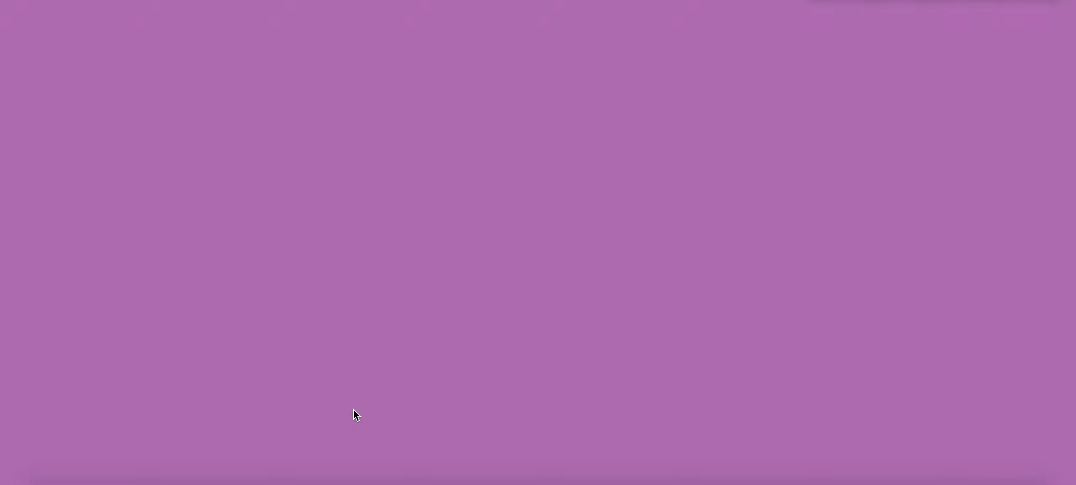